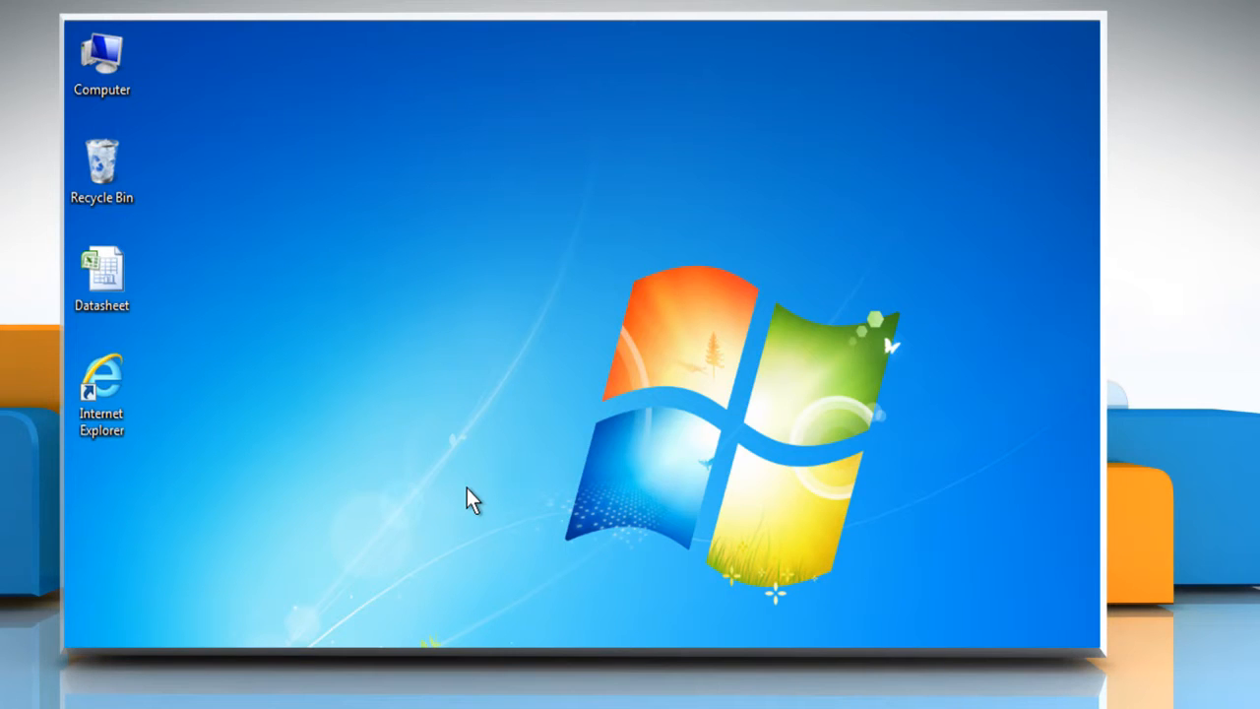
mouse_move(300, 398)
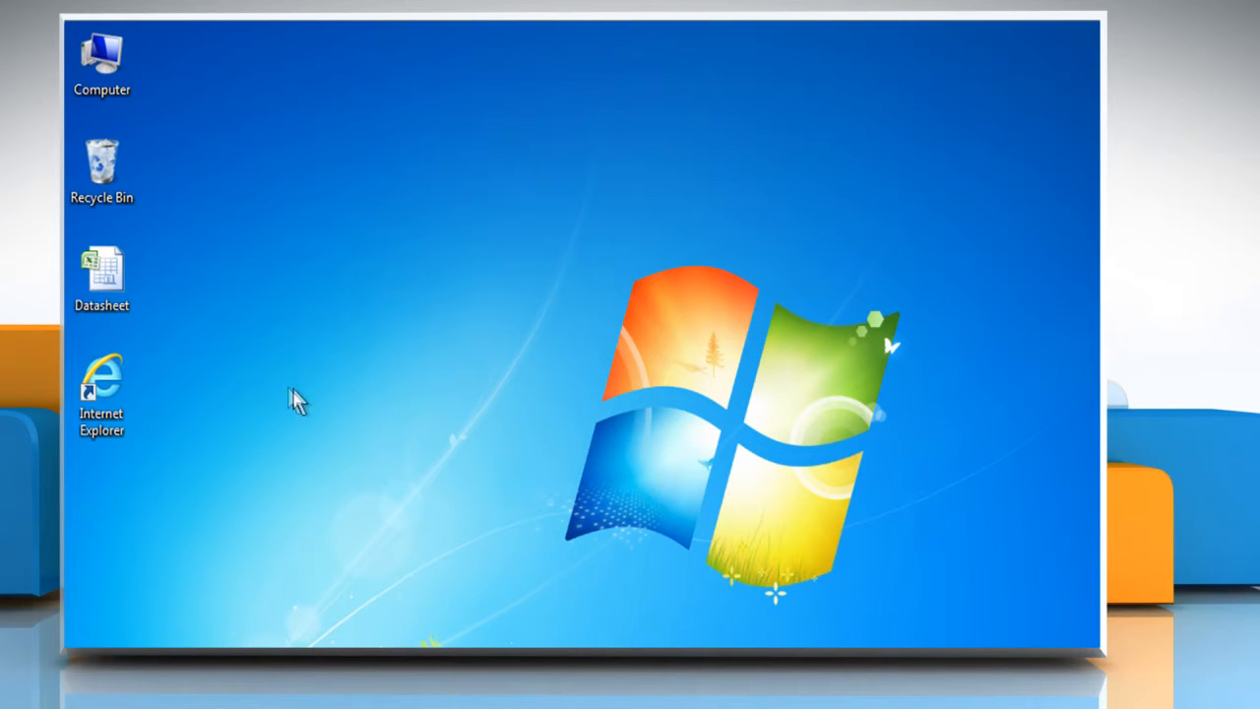
Step: Open the Datasheet workbook from the desktop and select cell F2 for the result
right_click(102, 276)
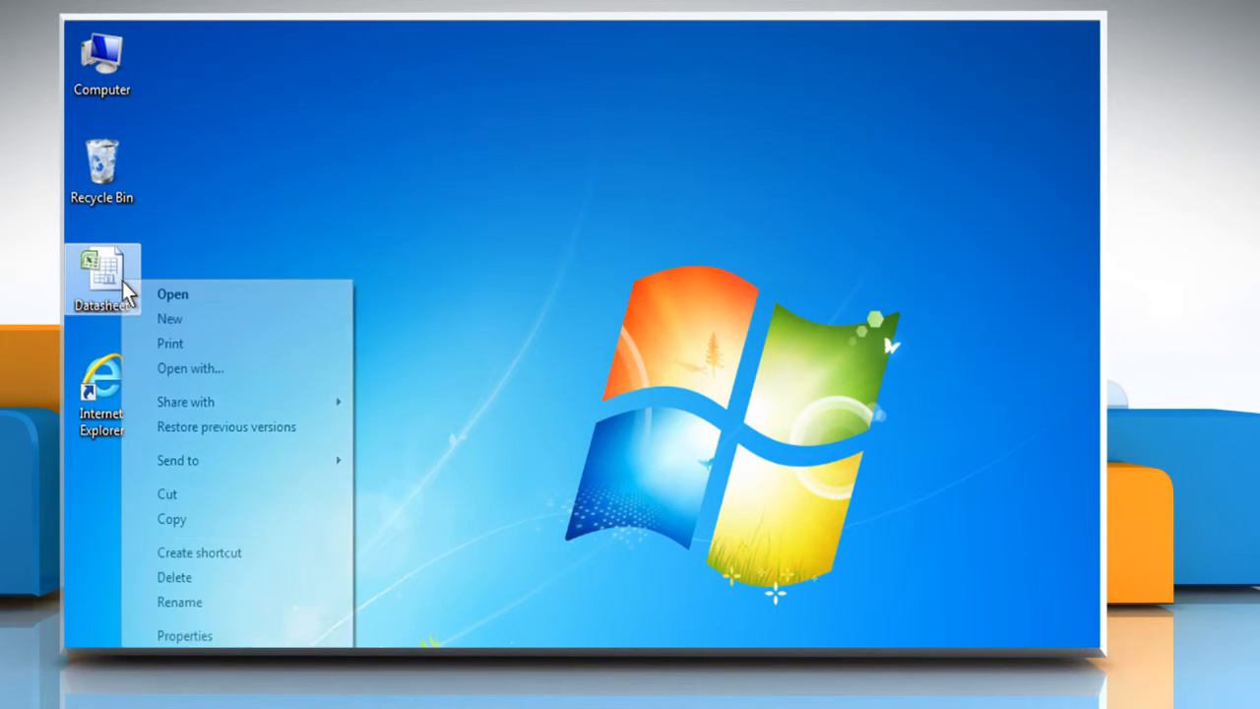
left_click(174, 293)
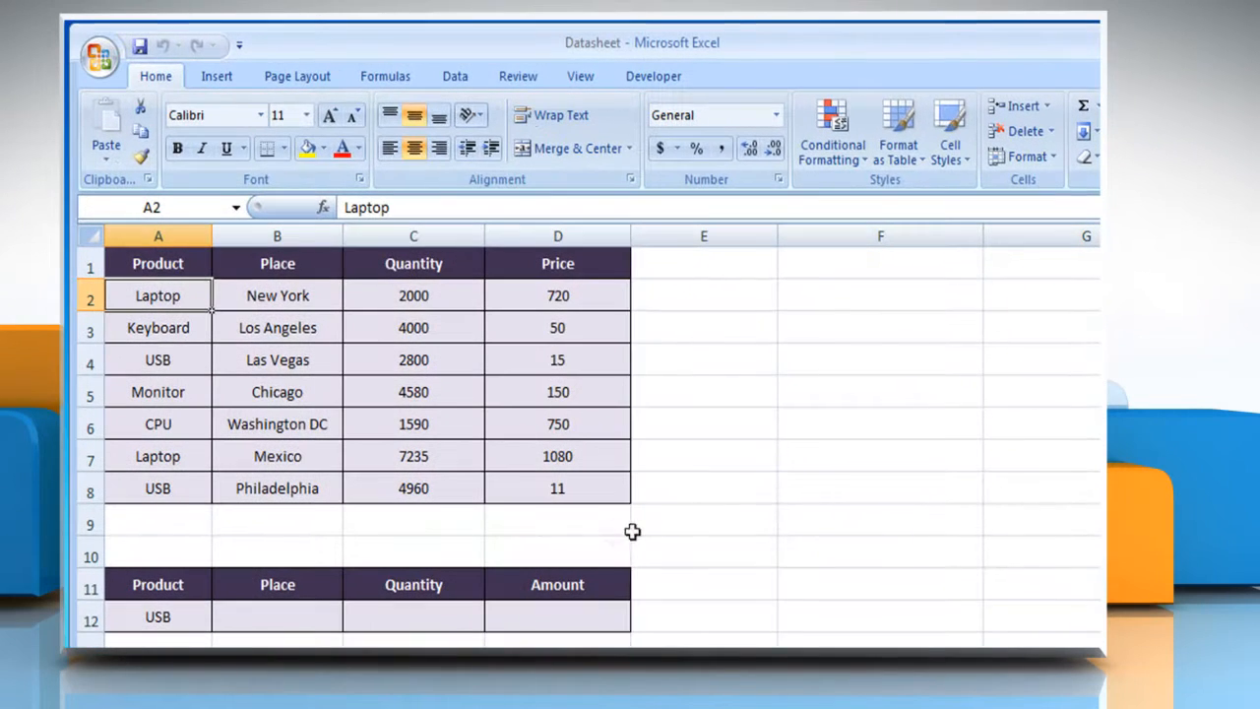
left_click(879, 296)
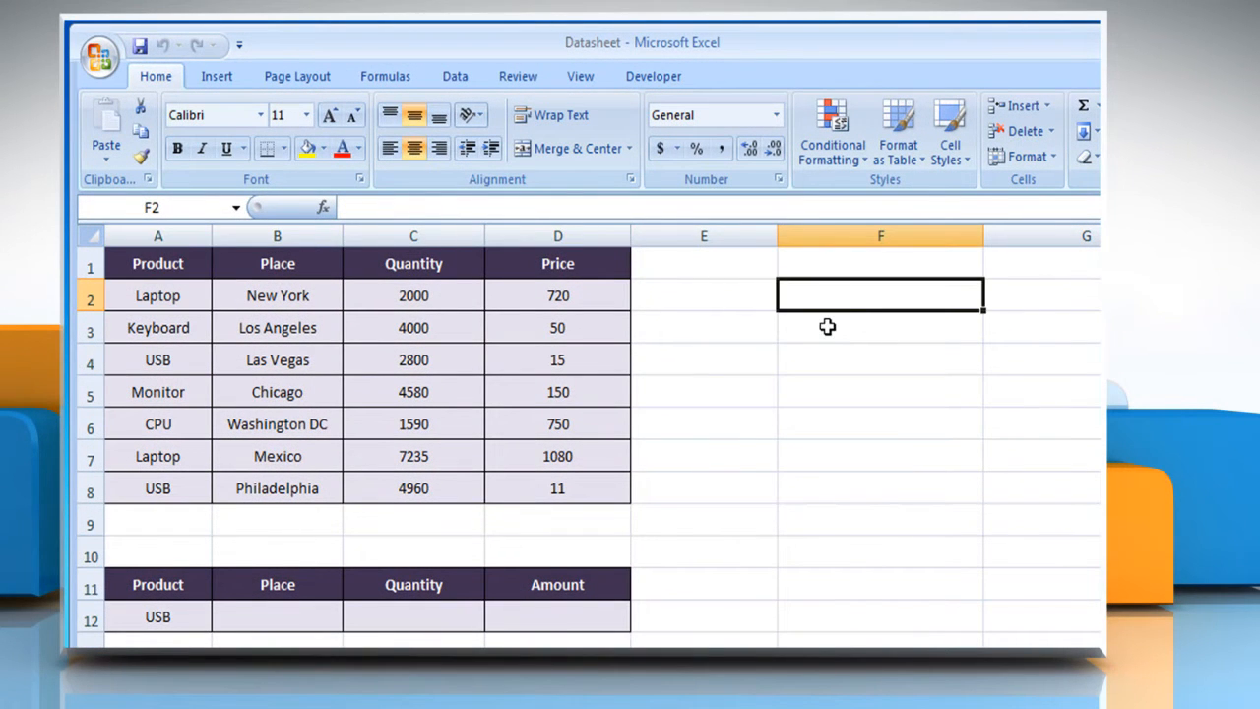
mouse_move(487, 236)
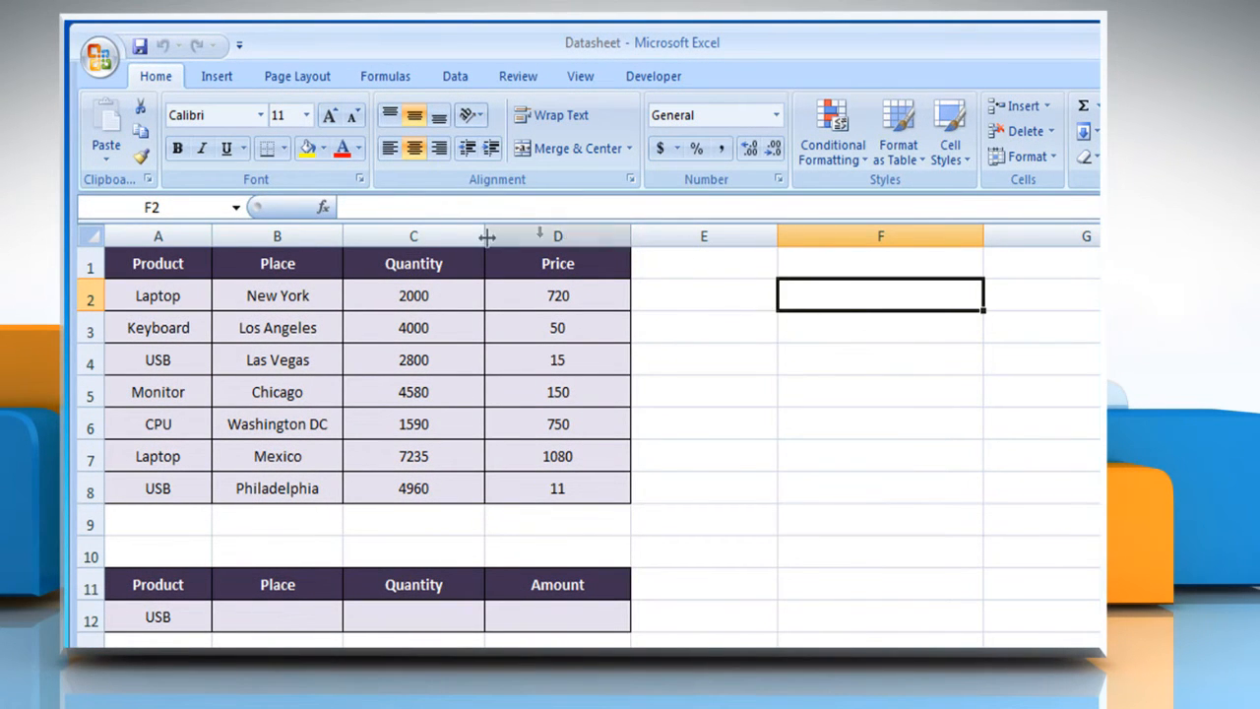
Step: Insert a function in F2, searching for and choosing DMIN
left_click(323, 207)
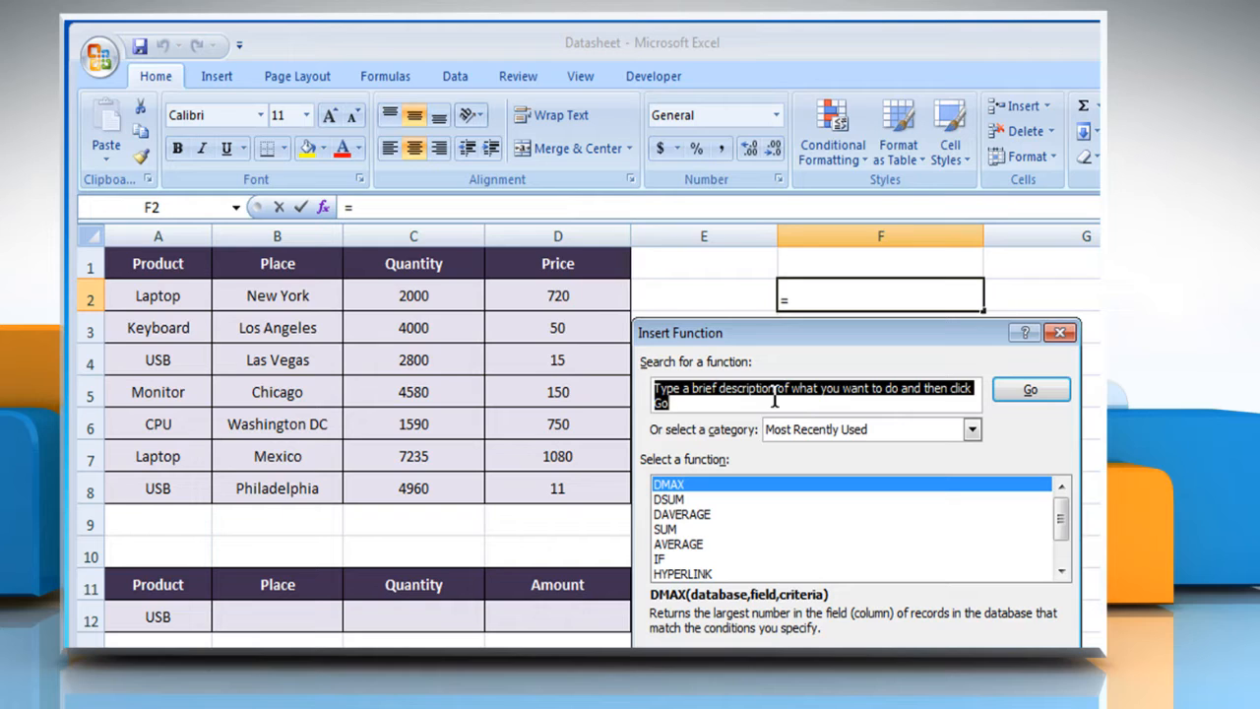
type("DMIN")
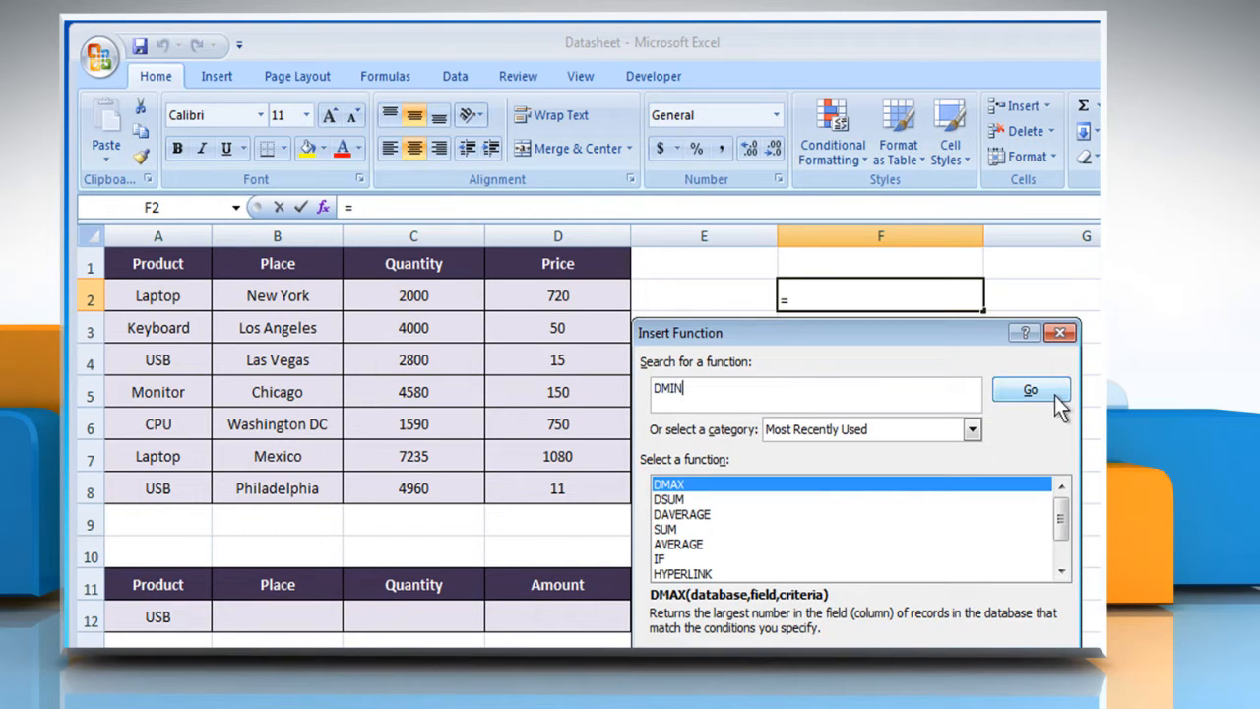
left_click(1031, 390)
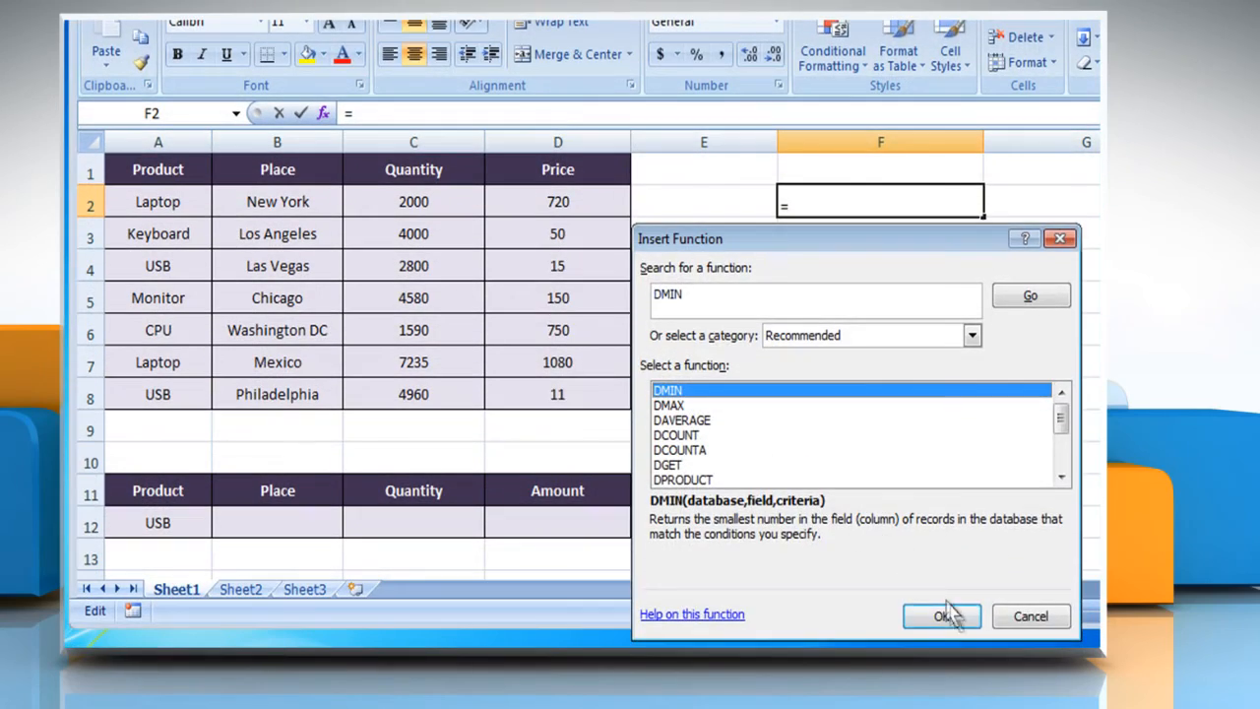
left_click(942, 614)
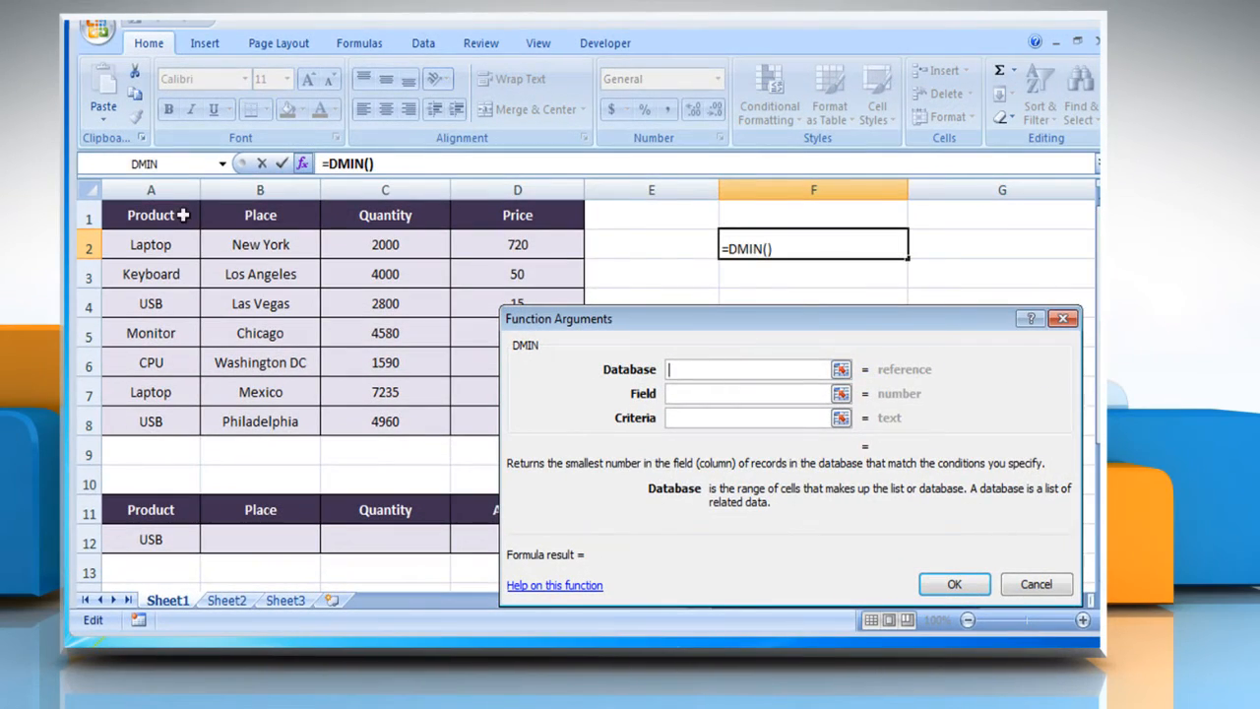
Step: Complete =DMIN(A1:D8,C1,A11:D12) with Quantity header C1 as field, returning 2800
type("A1:D8")
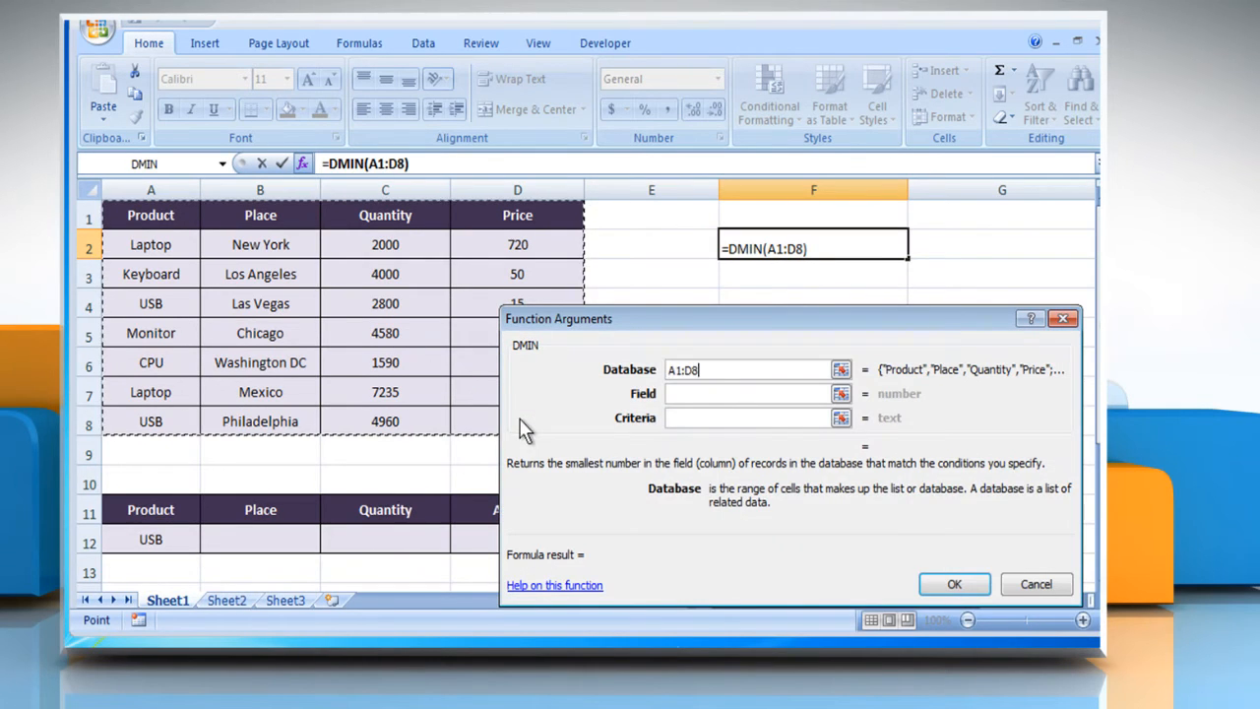
left_click(749, 393)
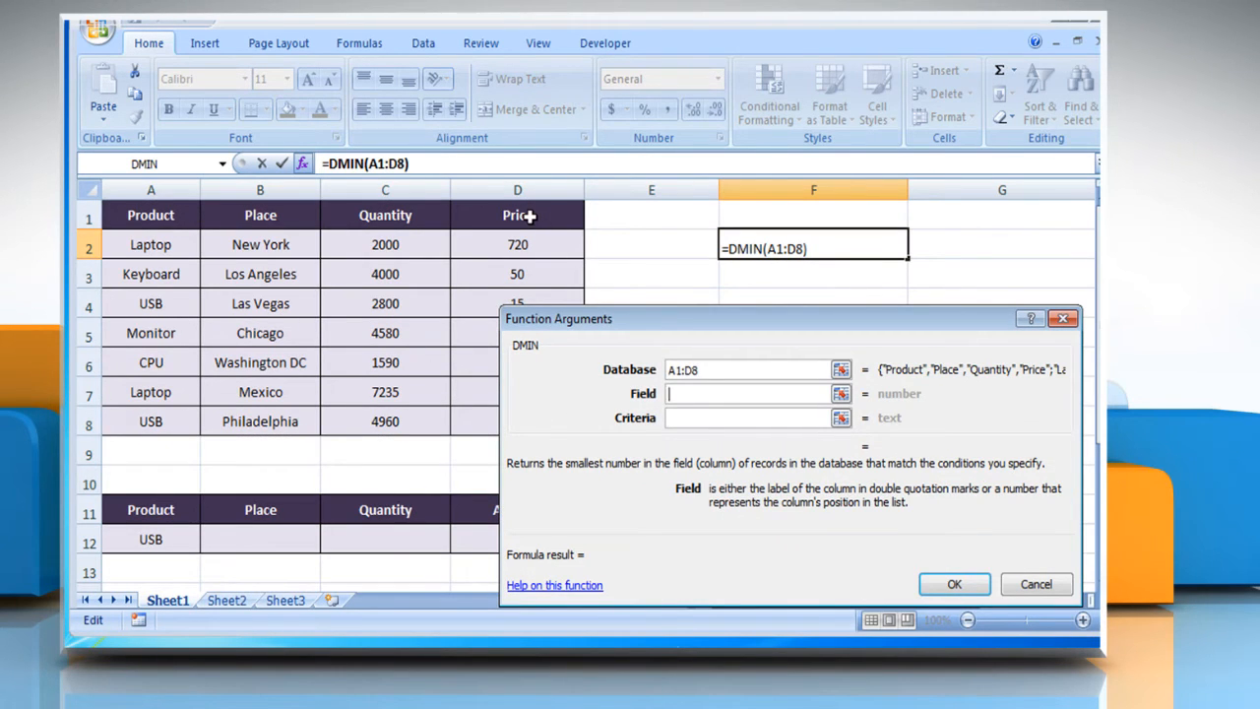
mouse_move(418, 215)
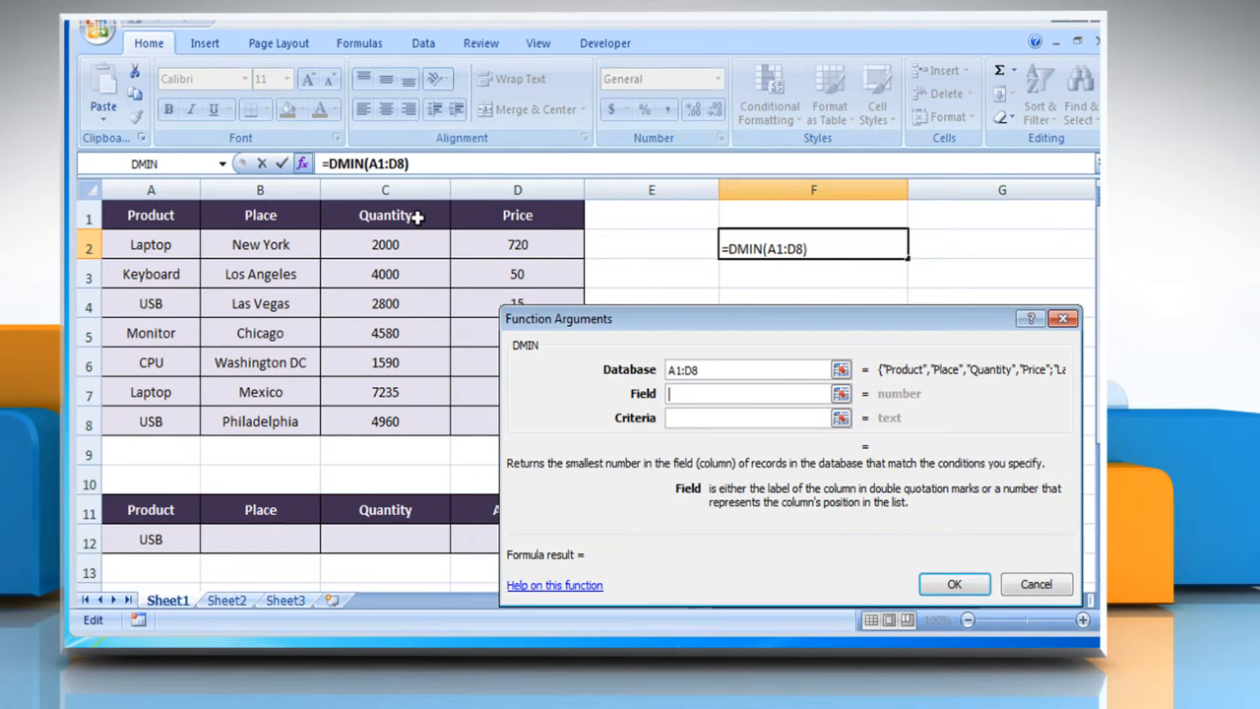
left_click(386, 215)
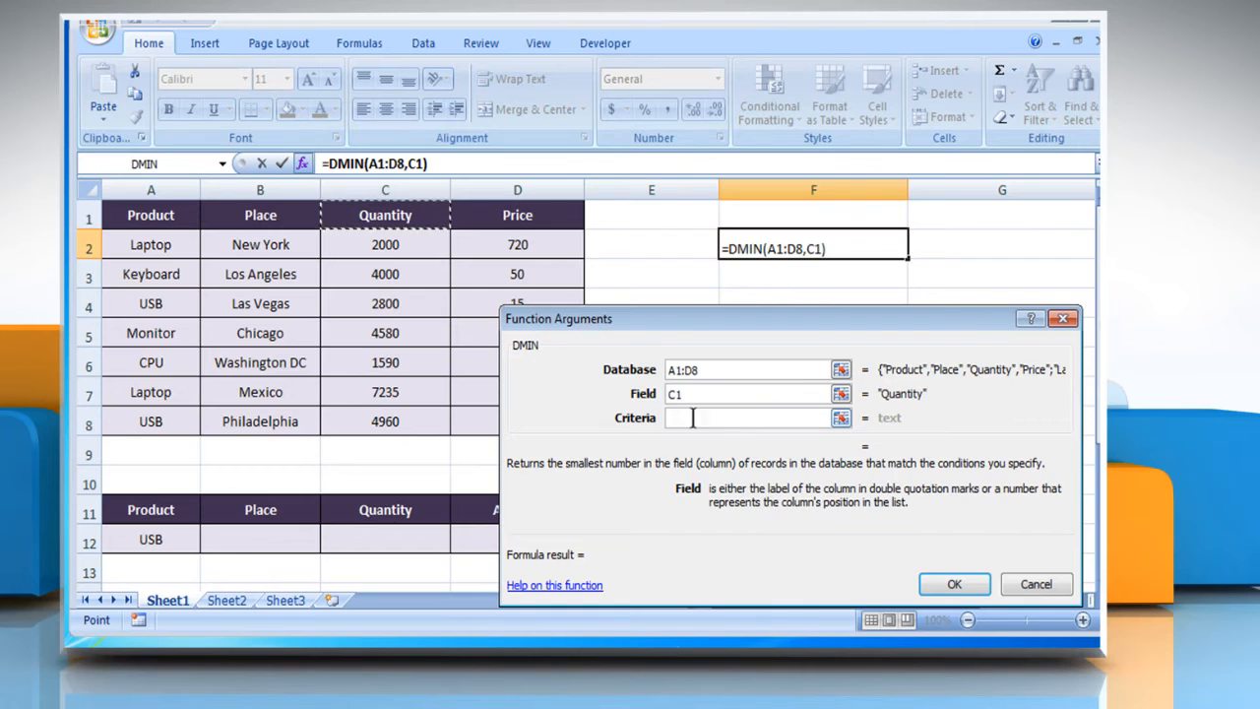
left_click(748, 418)
type("A11:D12")
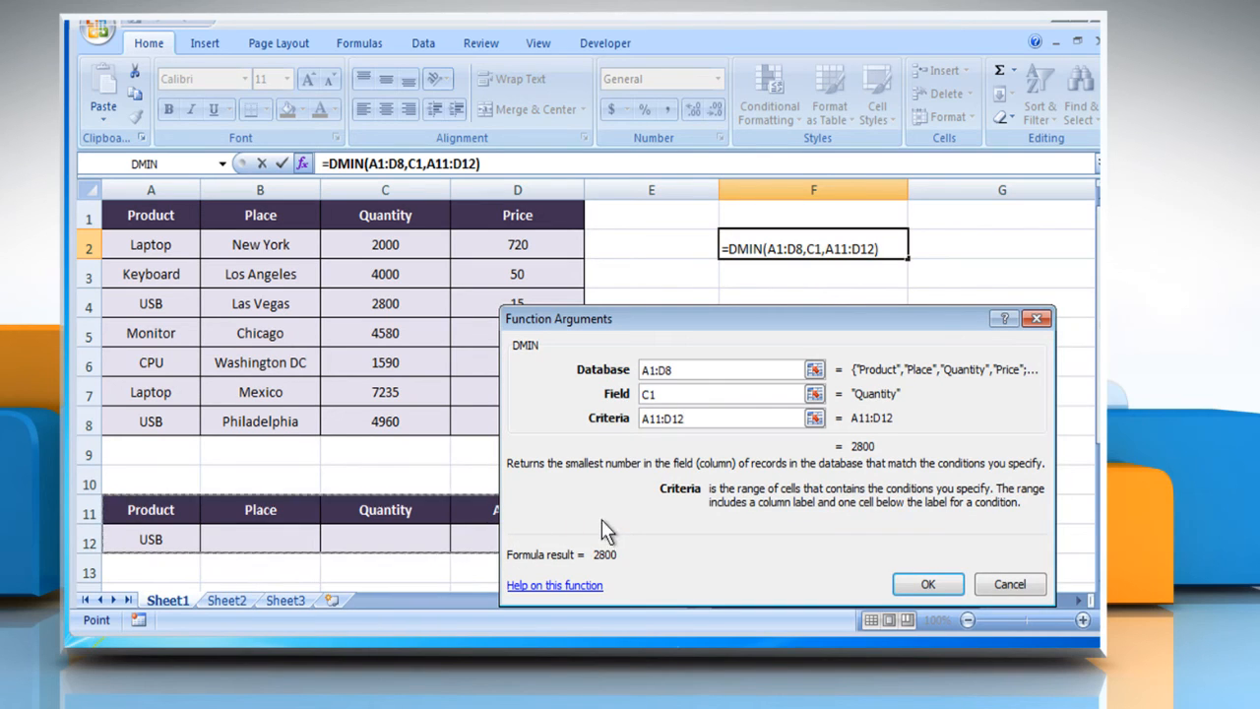
mouse_move(610, 575)
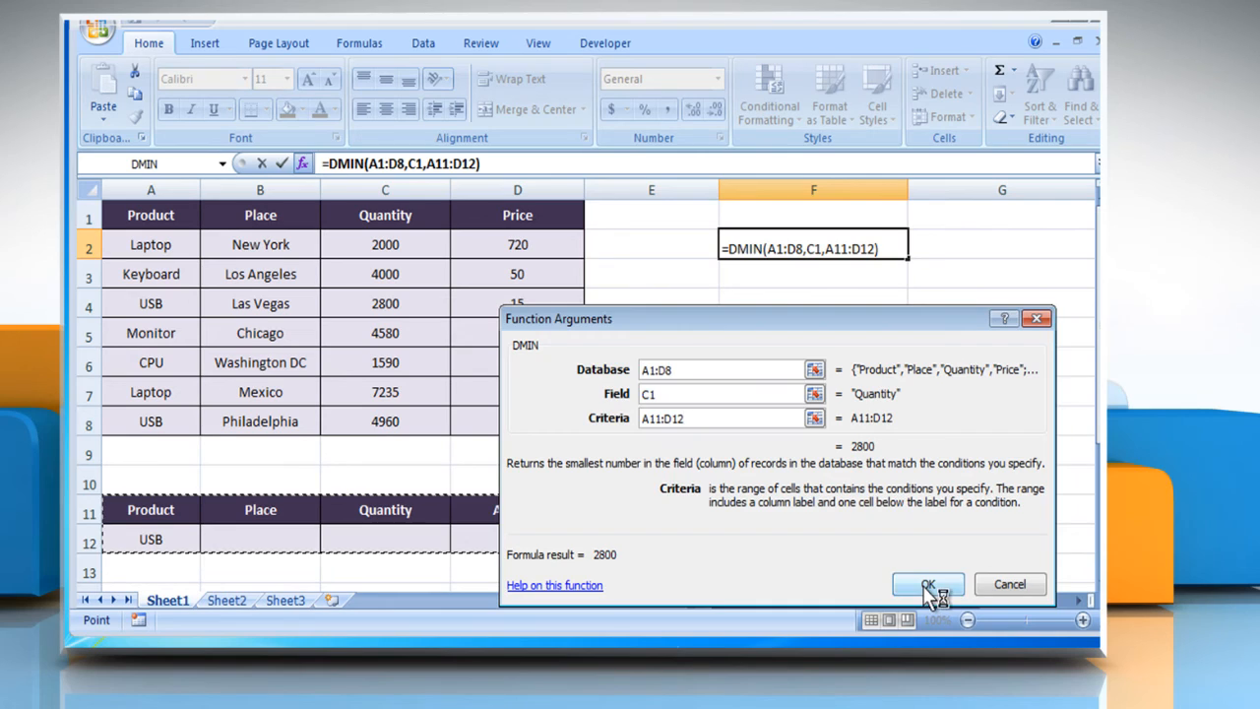
left_click(928, 583)
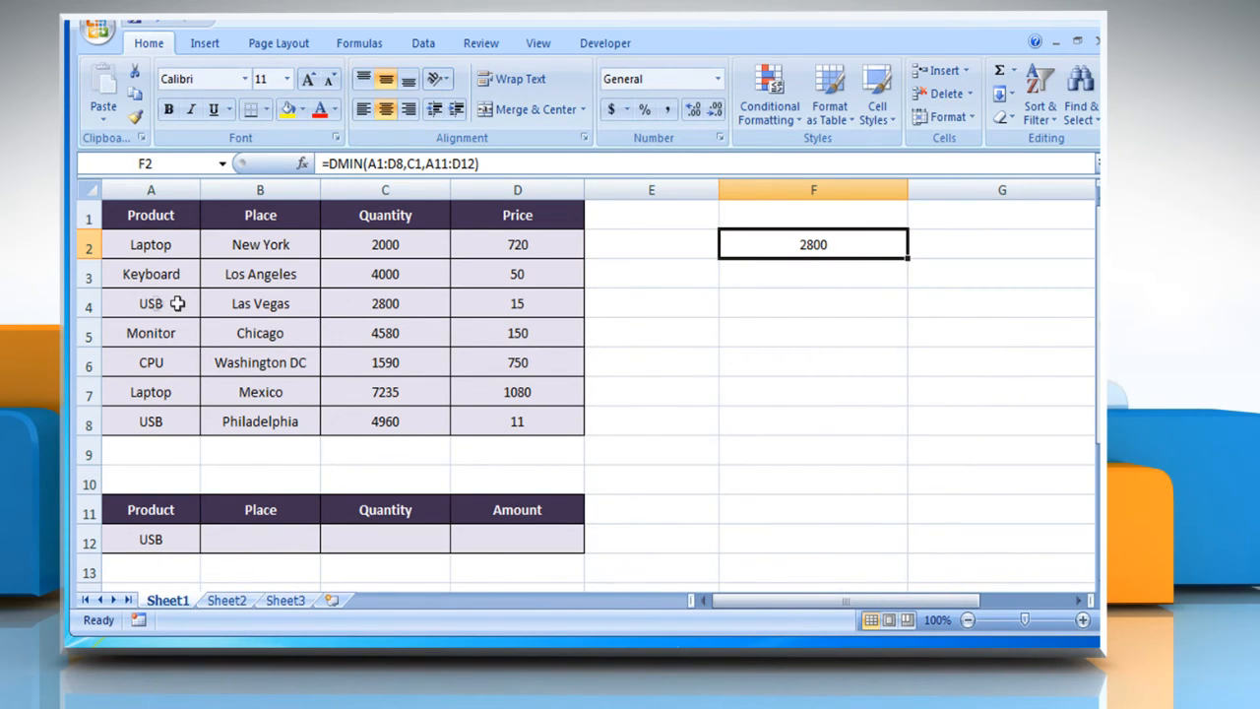
mouse_move(426, 370)
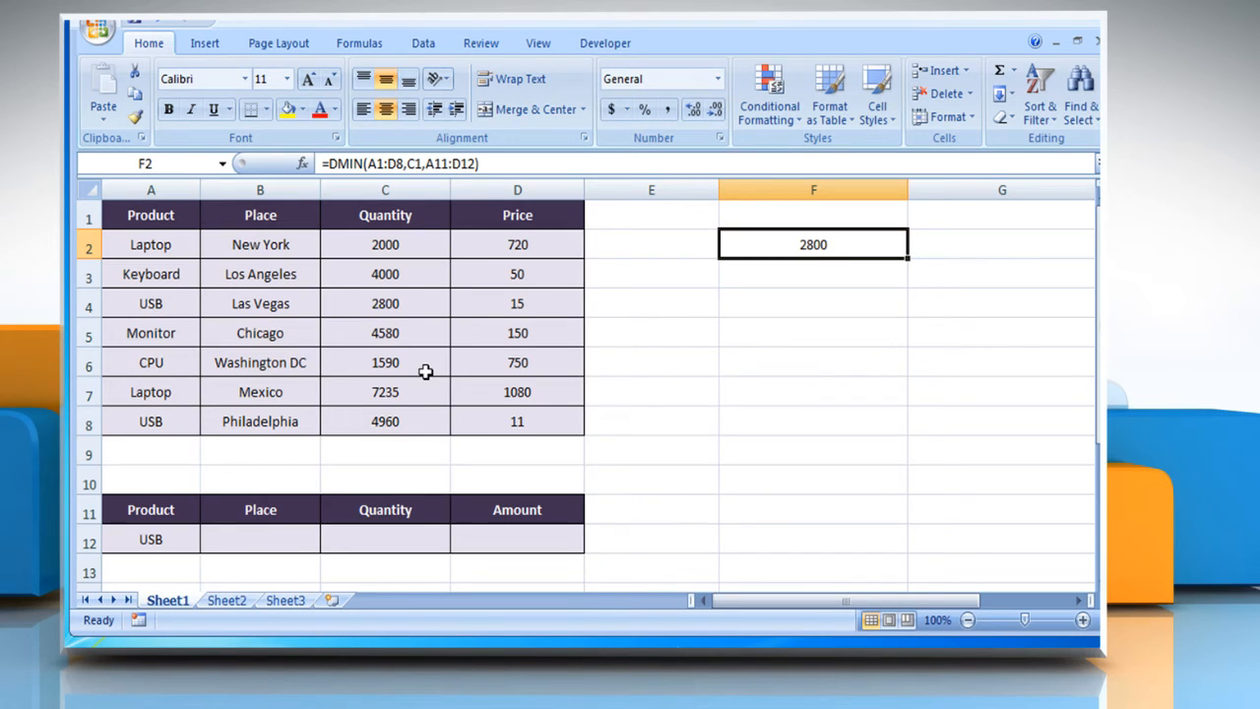
Step: Change the criteria product in A12 to Laptop so F2 updates to 2000
type("La")
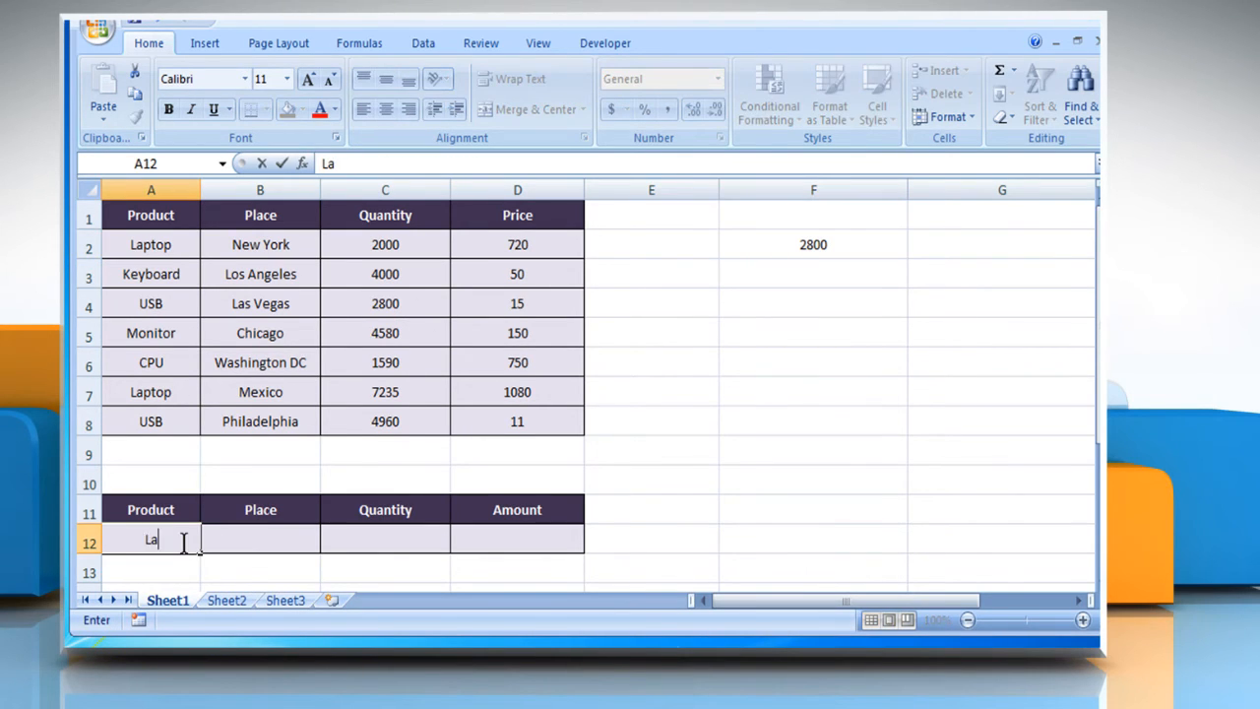
key("Return")
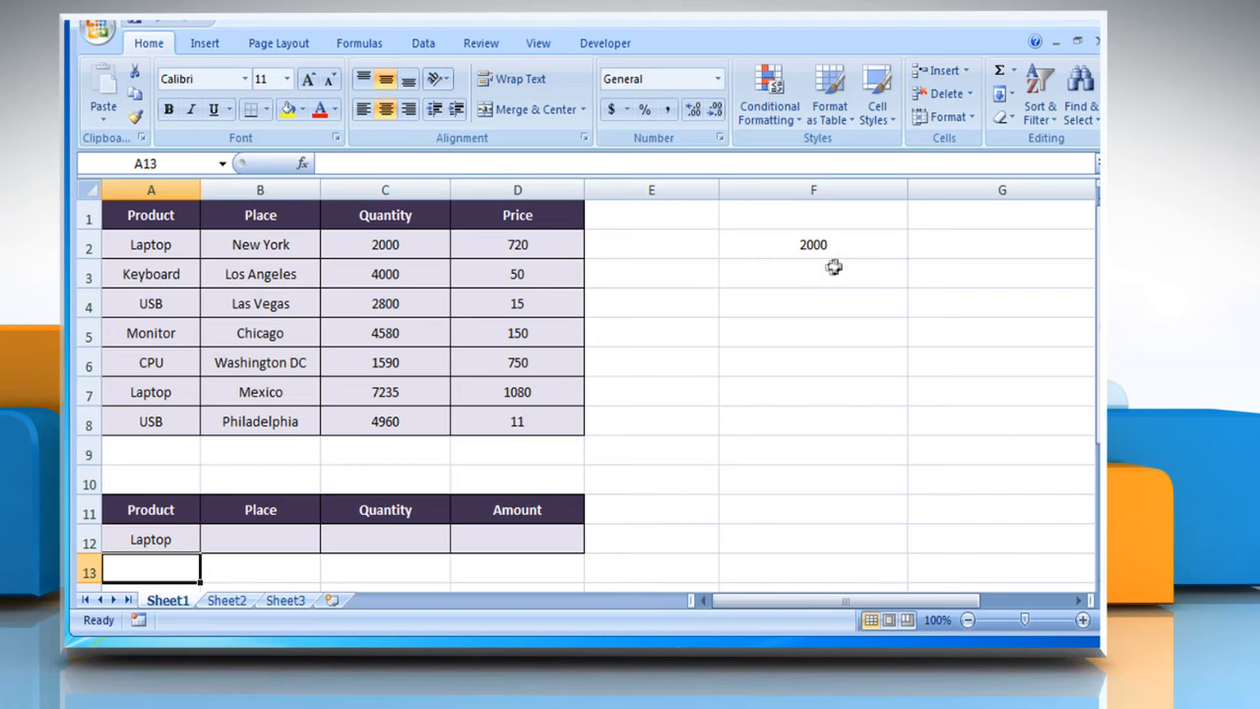
left_click(814, 244)
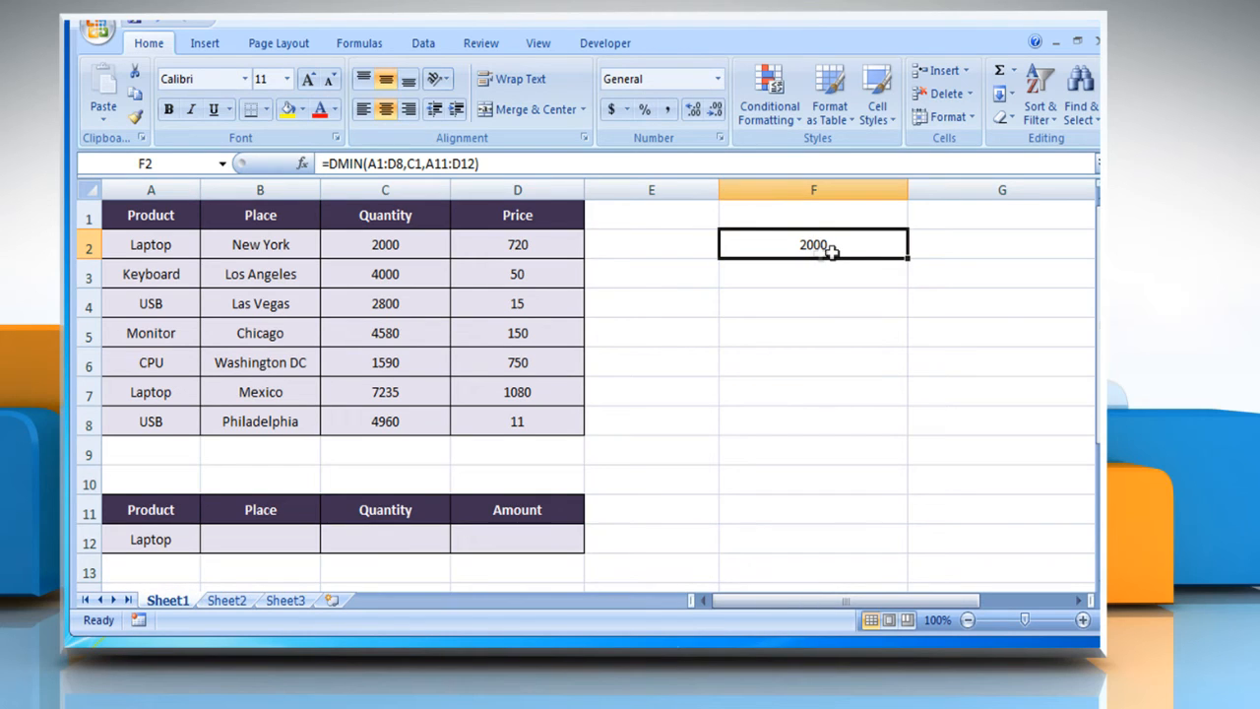